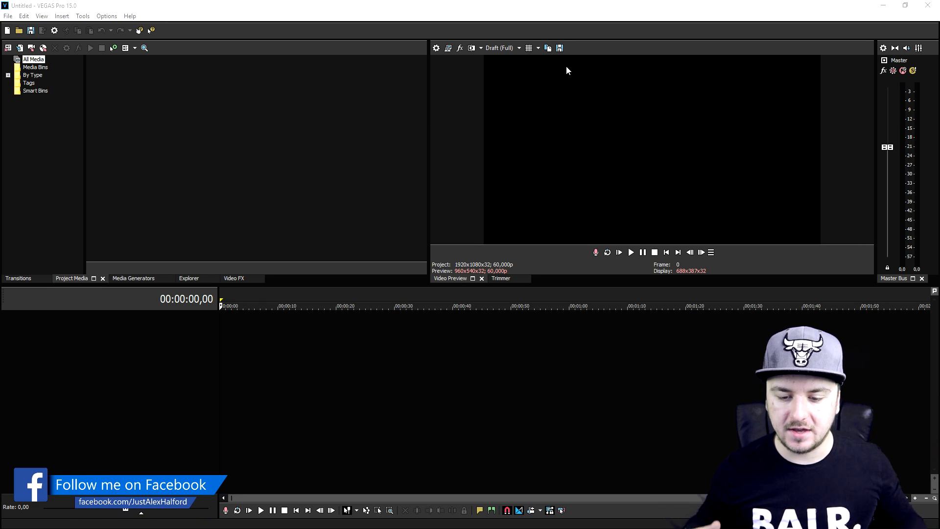
mouse_move(585, 103)
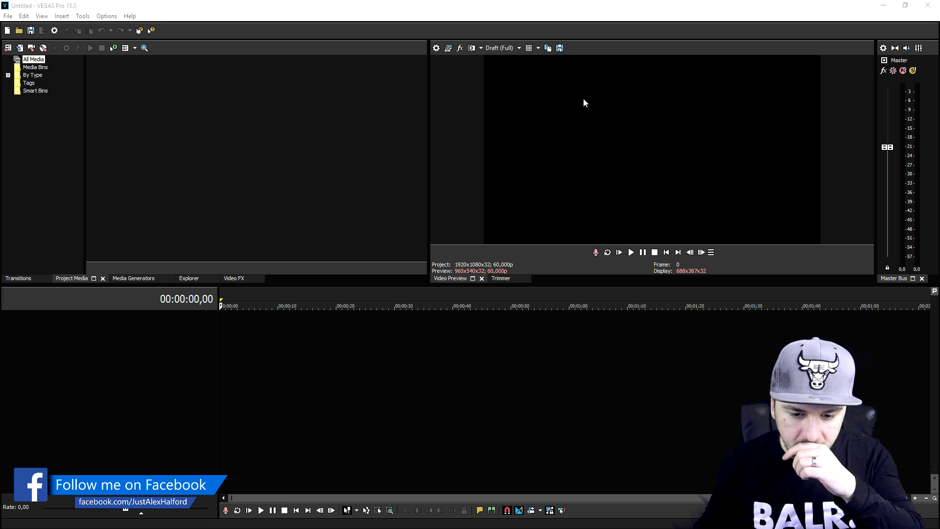
mouse_move(452, 122)
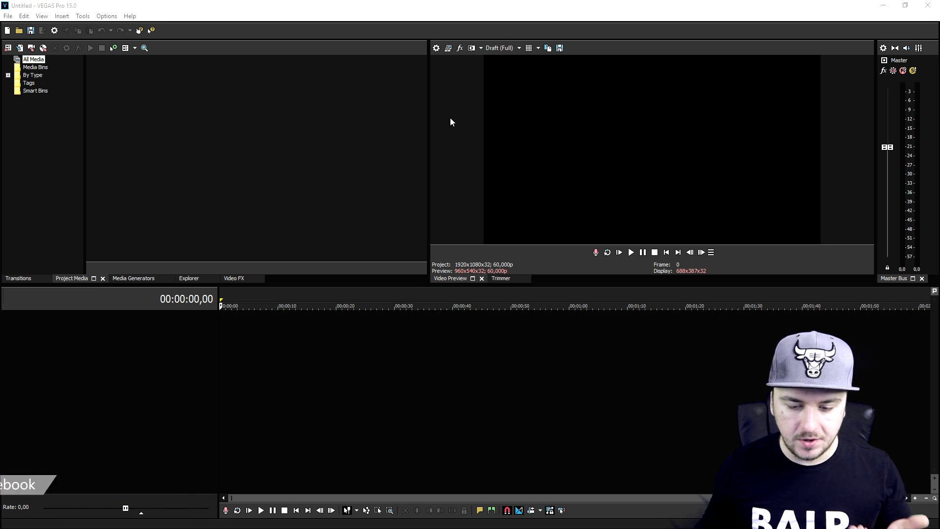
mouse_move(165, 158)
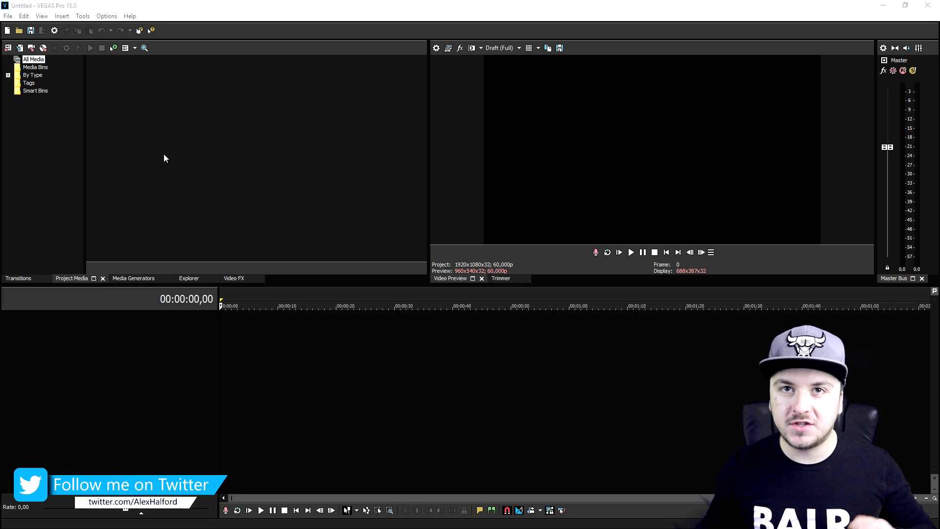
Add a Sample Text title from Titles & Text onto a new video track.
click(133, 277)
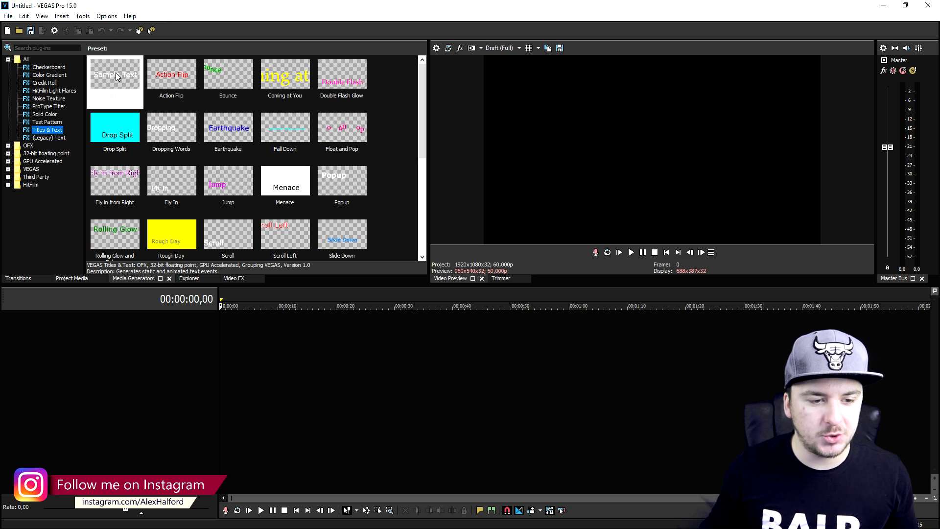
double_click(115, 74)
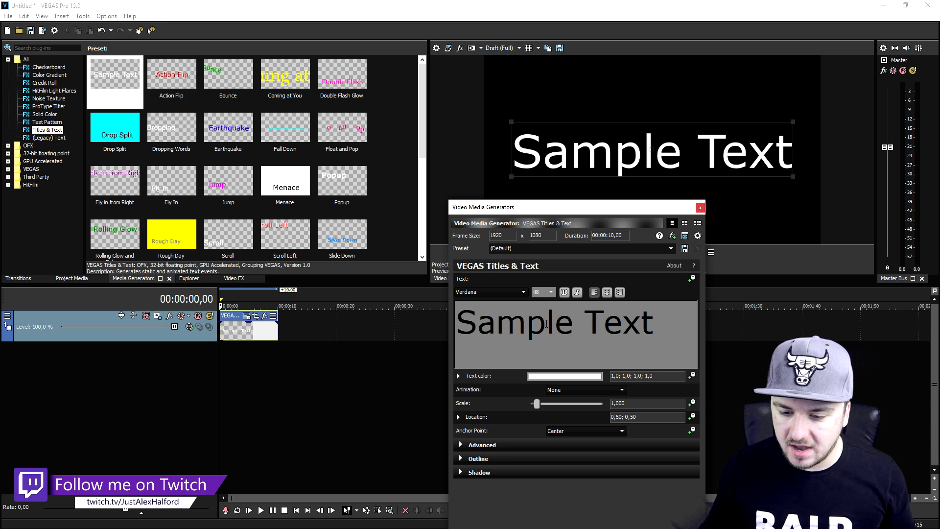
Replace the sample text with 'NEON TEXT' and set its font to NeonDisco.
triple_click(551, 322)
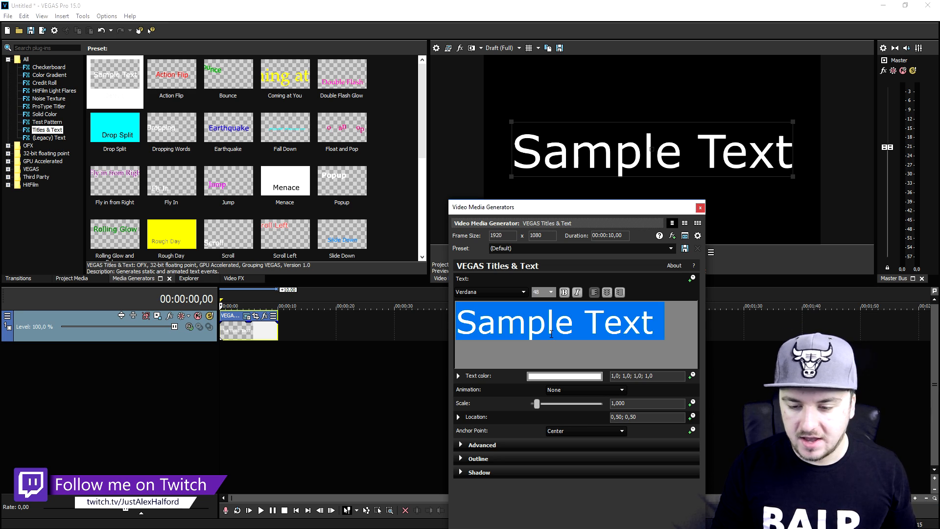
text(NEO)
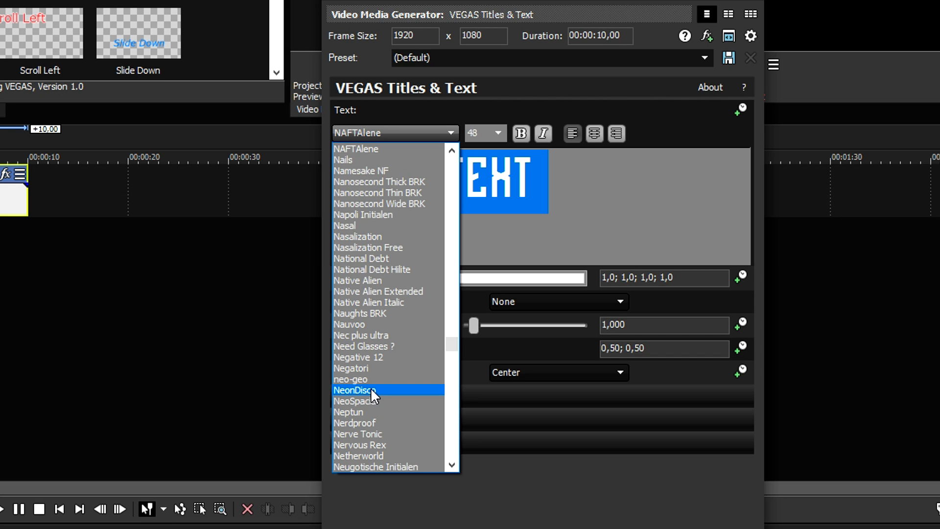
click(355, 390)
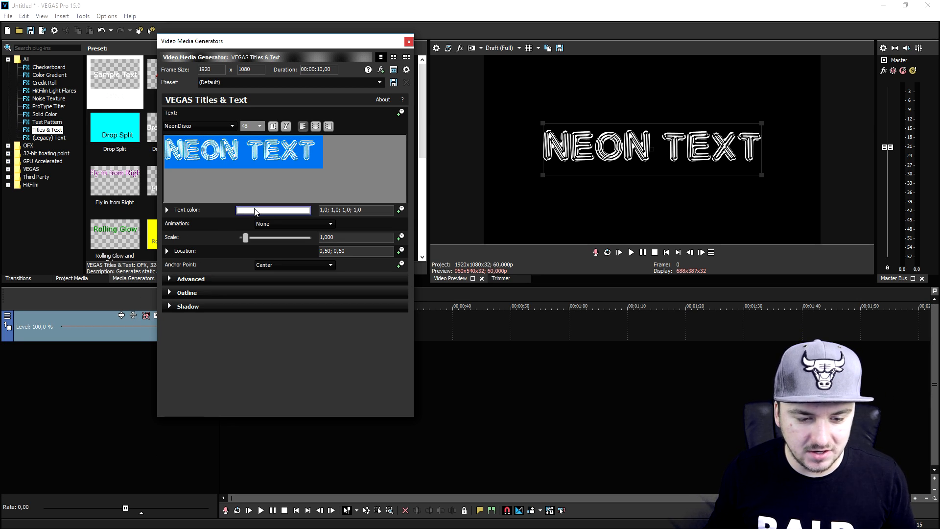
Set the title's text colour to cyan.
click(273, 210)
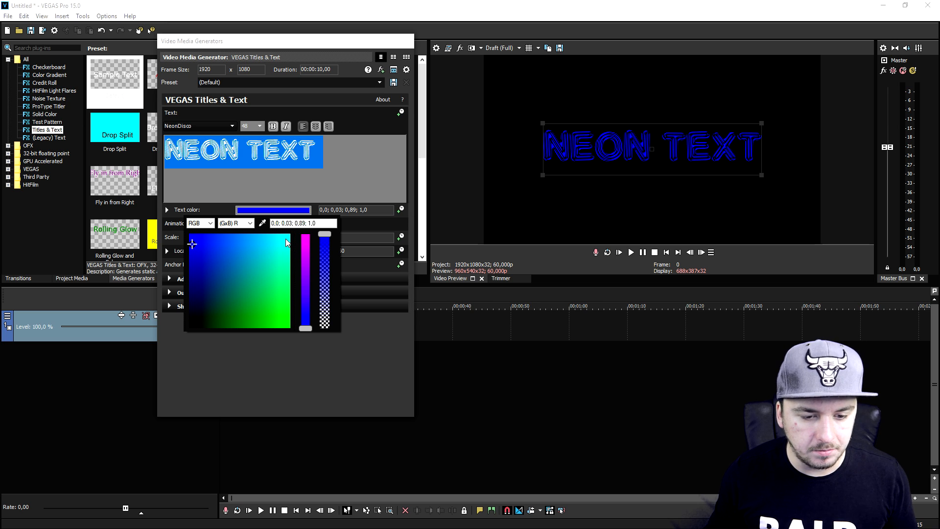
click(288, 233)
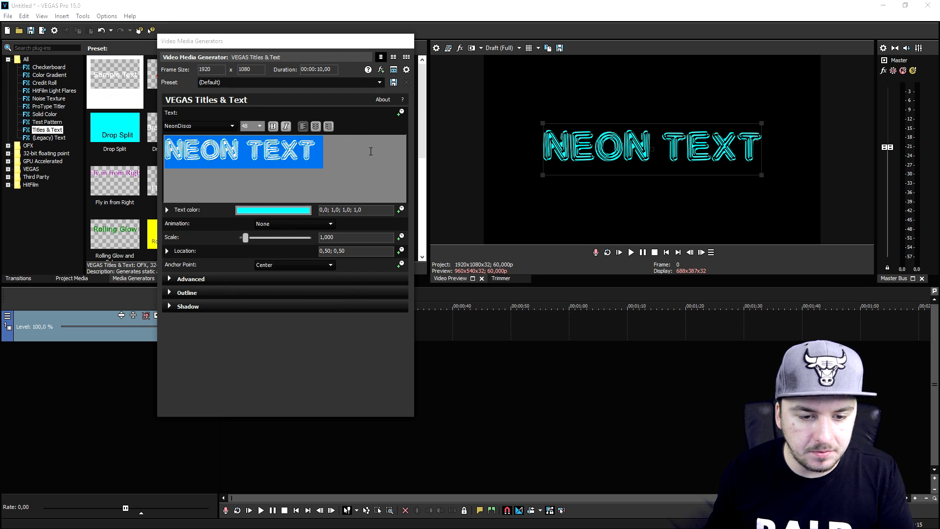
click(357, 152)
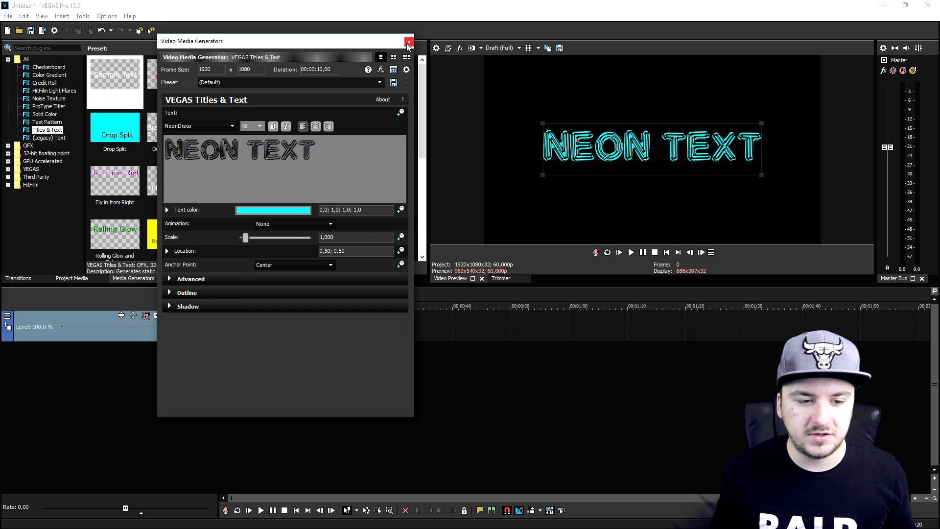
Apply the default Glow video effect to the NEON TEXT title clip.
click(407, 41)
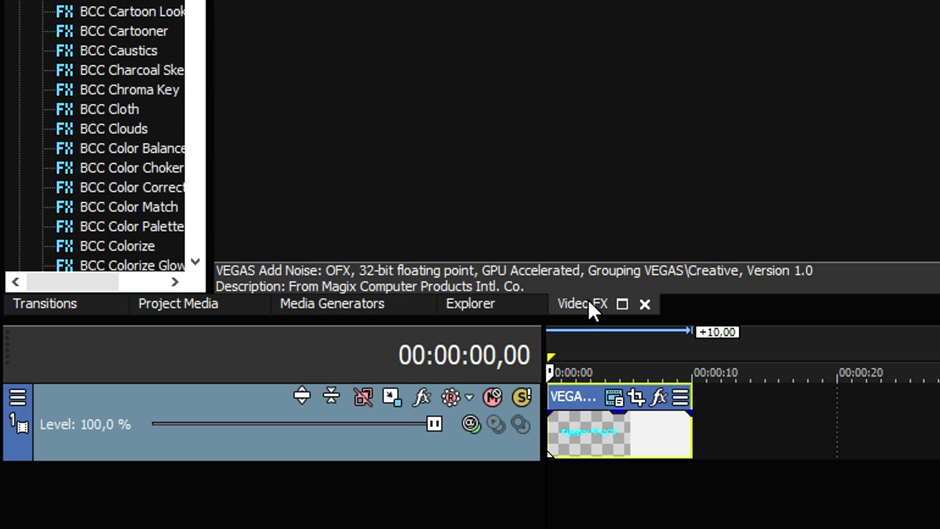
scroll(down, 3)
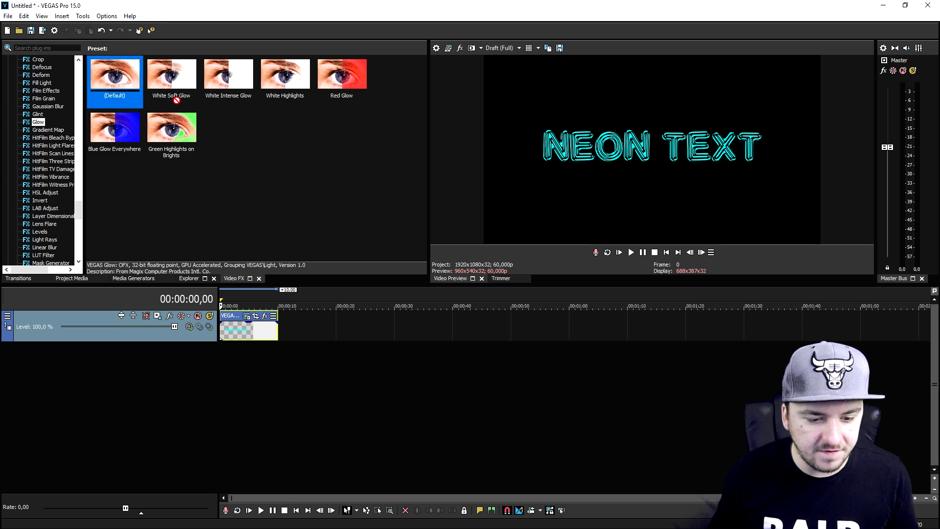
double_click(114, 82)
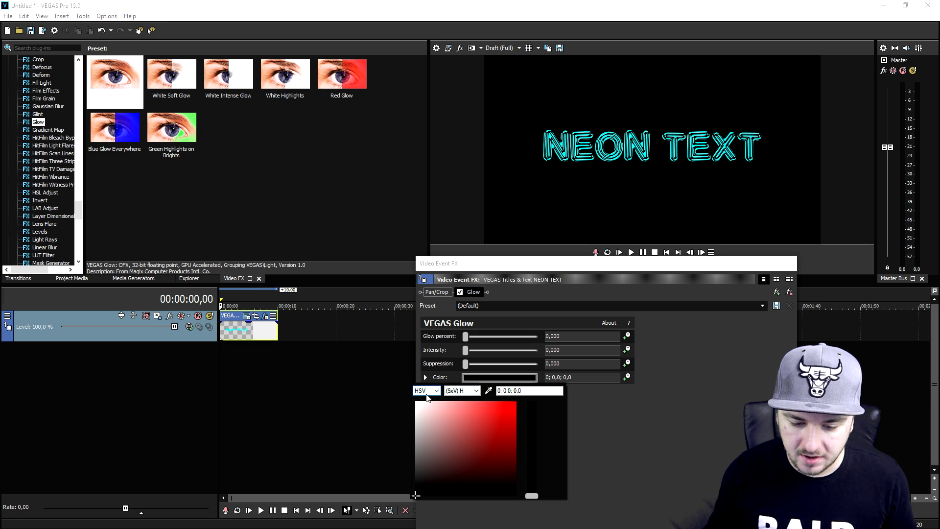
Switch the Glow colour model to RGB ready for a cyan glow.
click(426, 391)
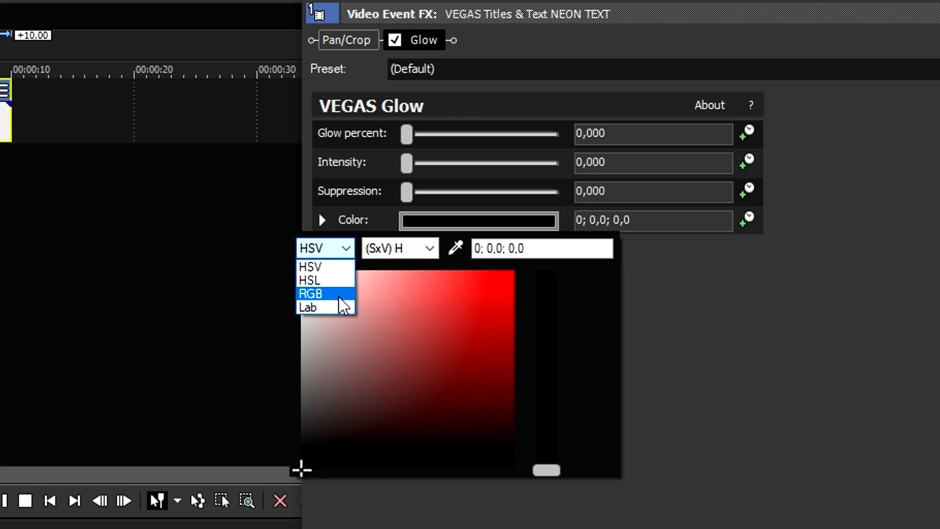
click(310, 293)
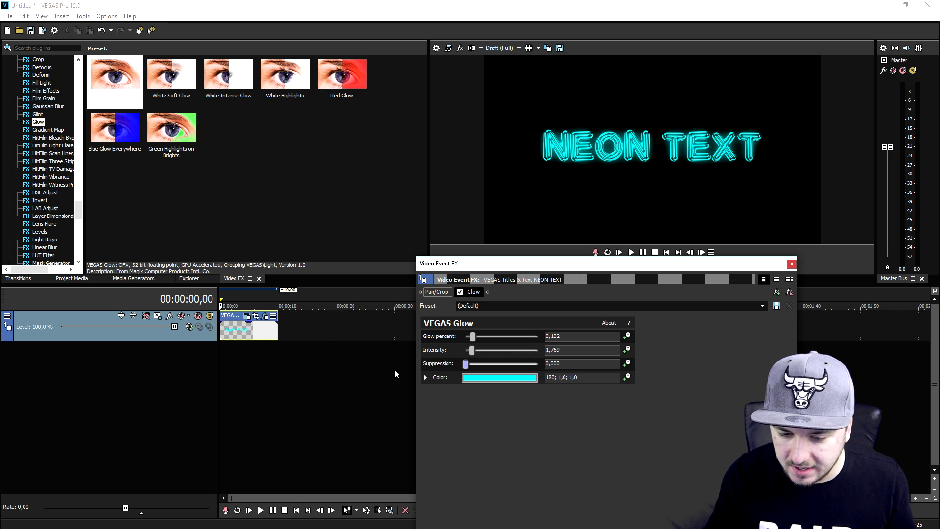
mouse_move(454, 345)
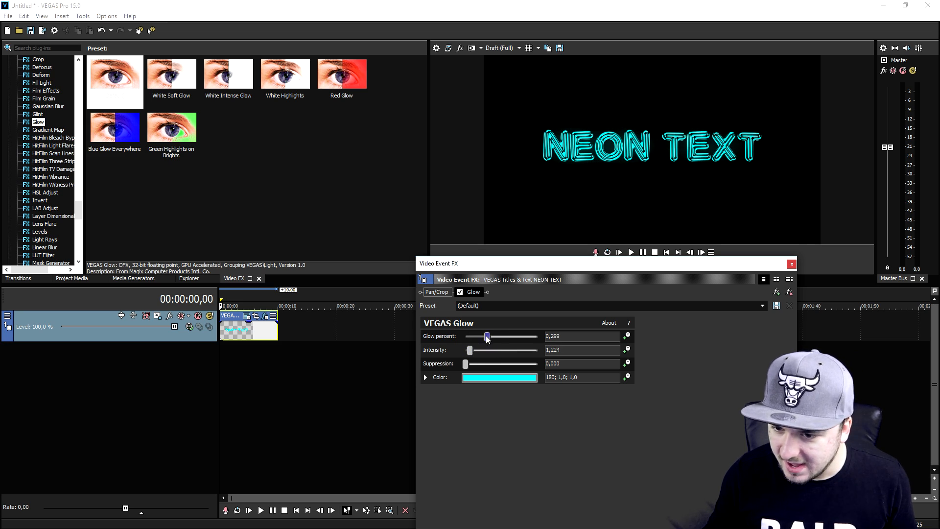
Close the Video Event FX window with the adjusted glow settings.
click(790, 263)
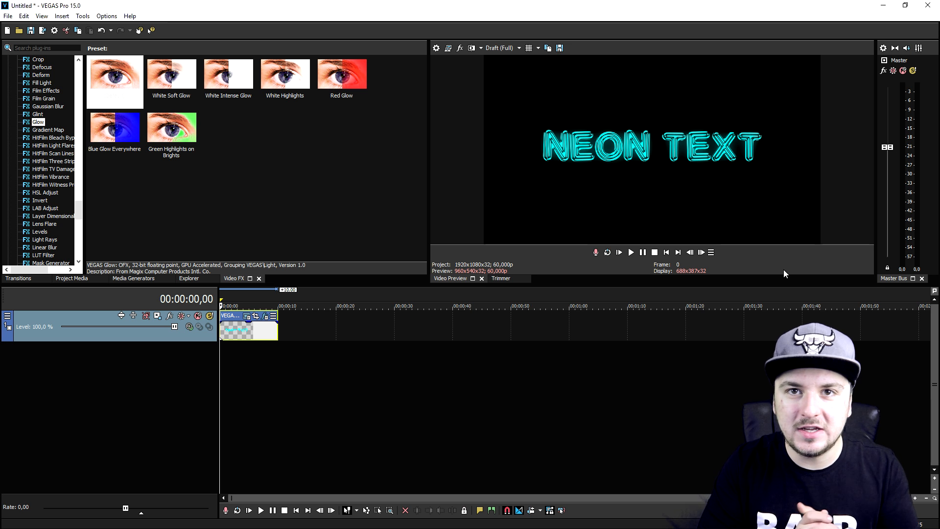